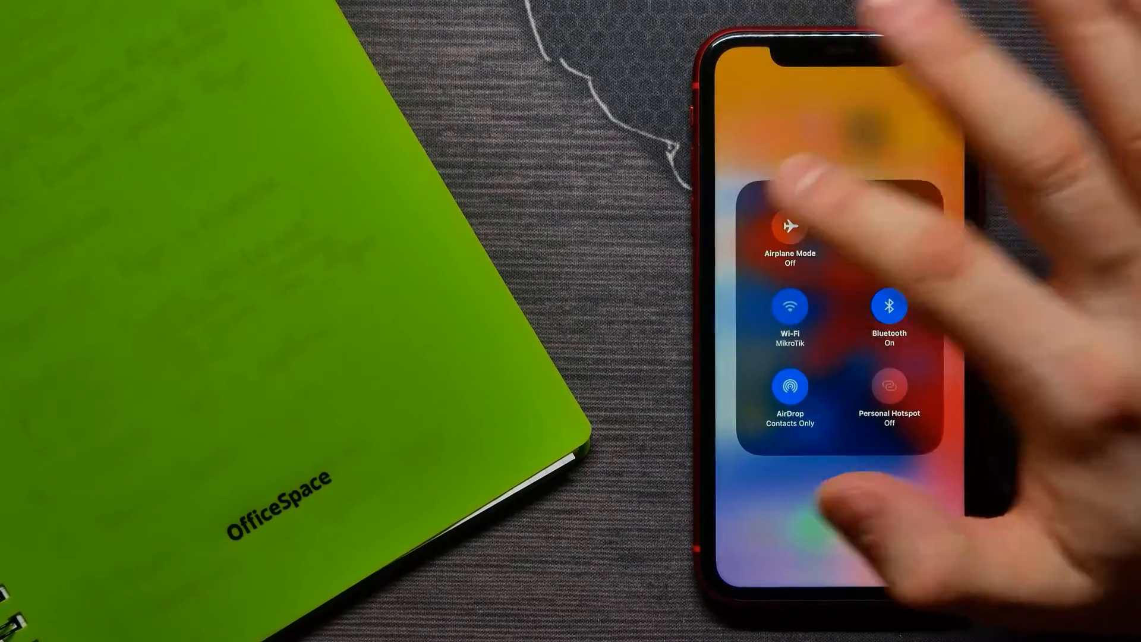
# - Expand the connectivity tile into the full network panel with Airplane, Mobile Data, Wi-Fi, Bluetooth, AirDrop, Hotspot
pyautogui.click(888, 226)
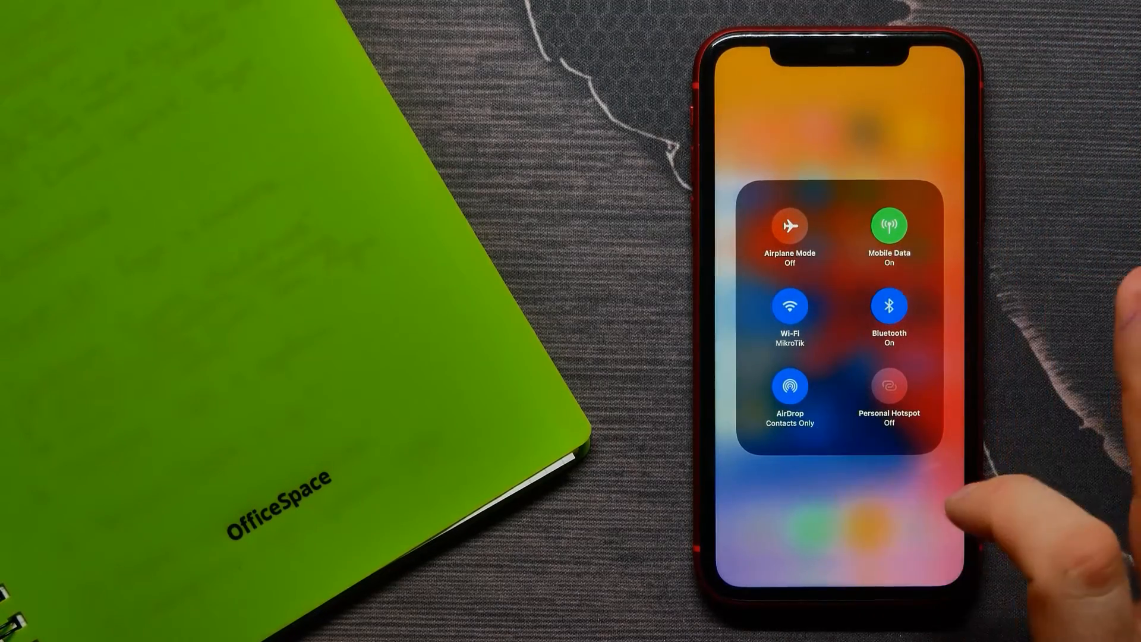
# - Switch AirDrop receiving from Contacts Only to Everyone via its options menu
pyautogui.click(789, 385)
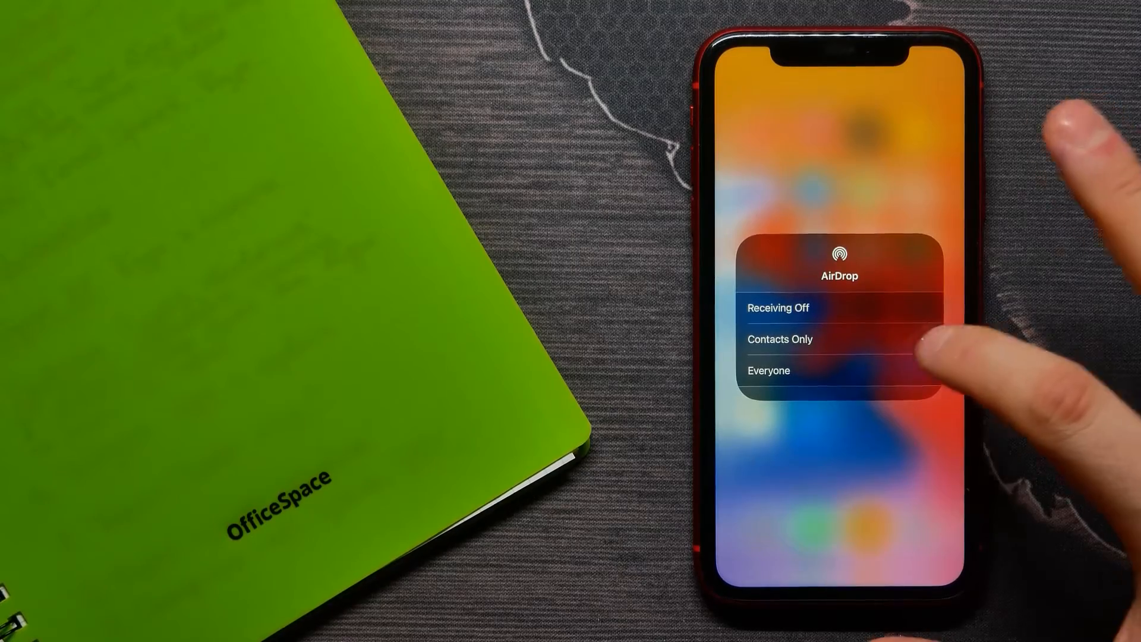
pyautogui.click(779, 339)
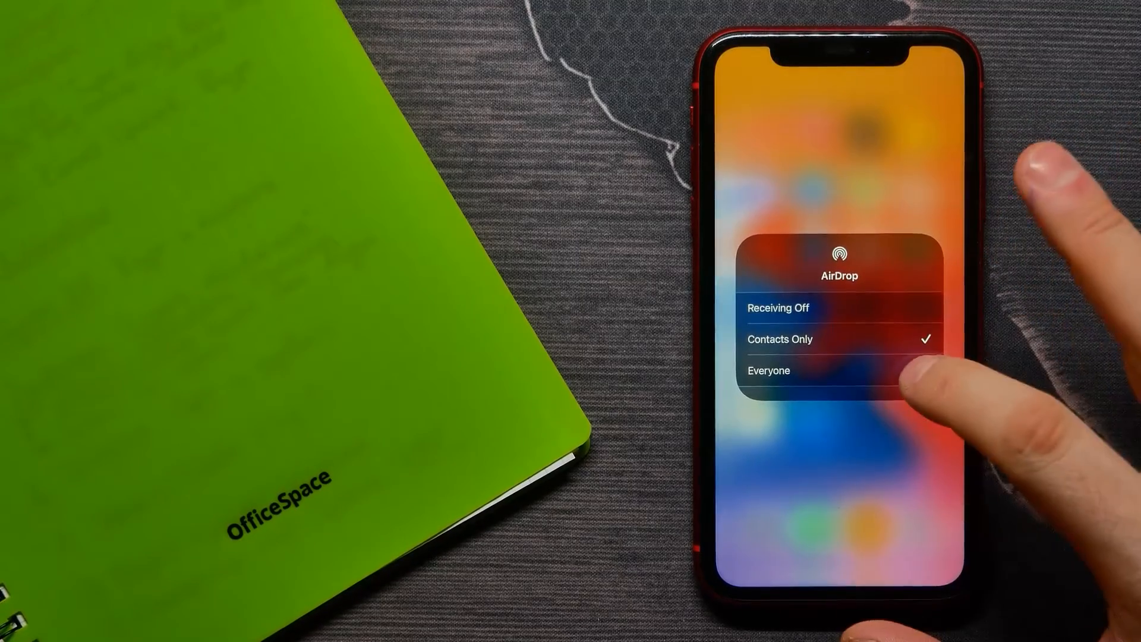
pyautogui.click(769, 371)
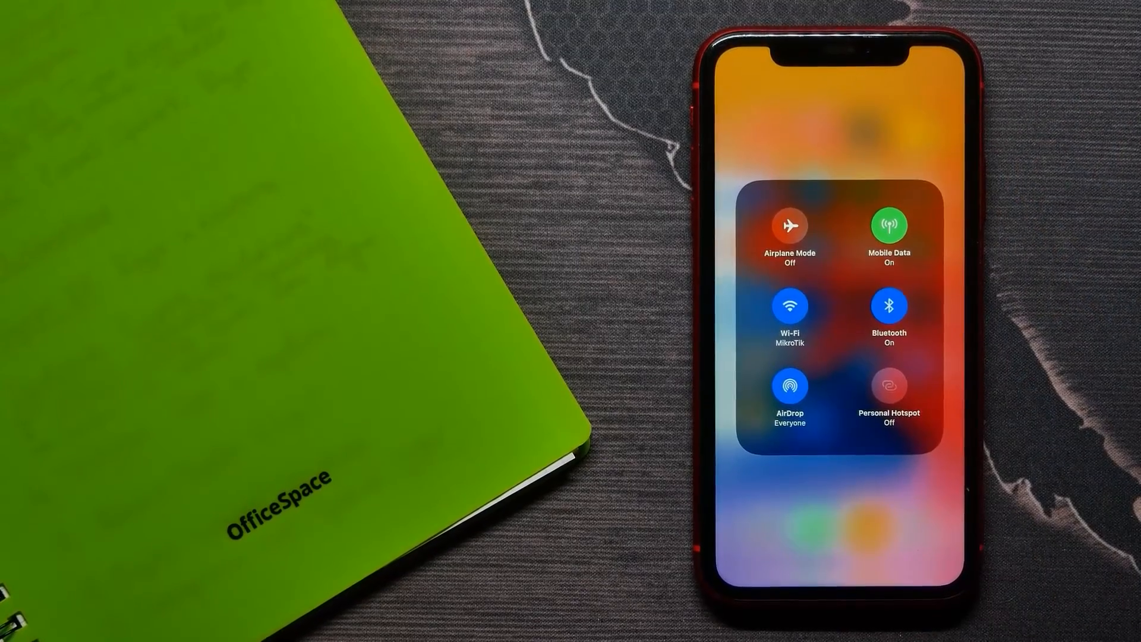